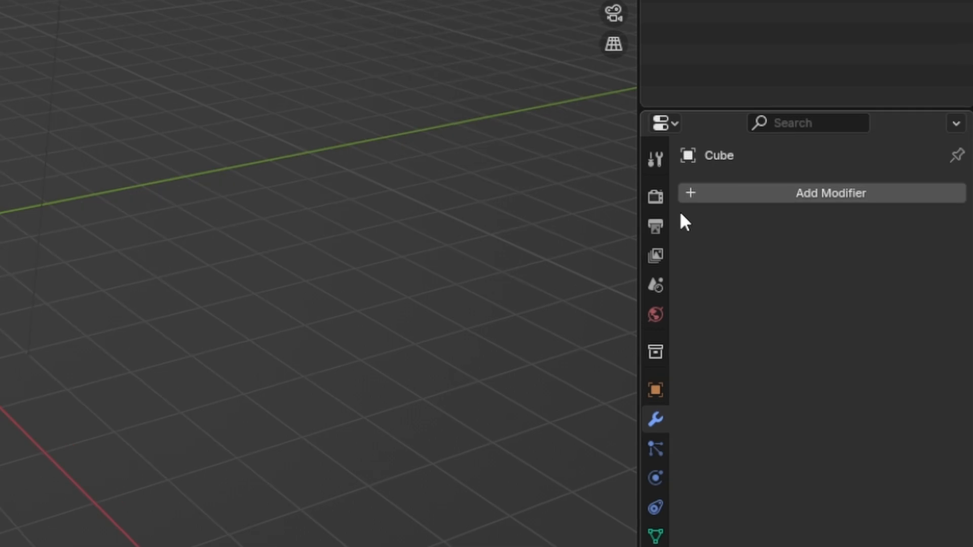
Enable Transparent under Film in Render Properties so the background renders with alpha.
click(655, 196)
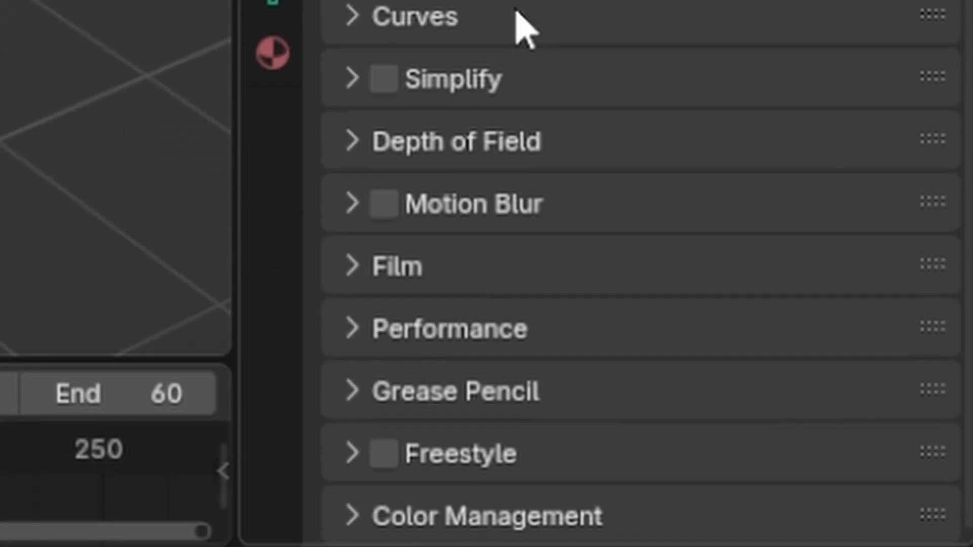
click(352, 266)
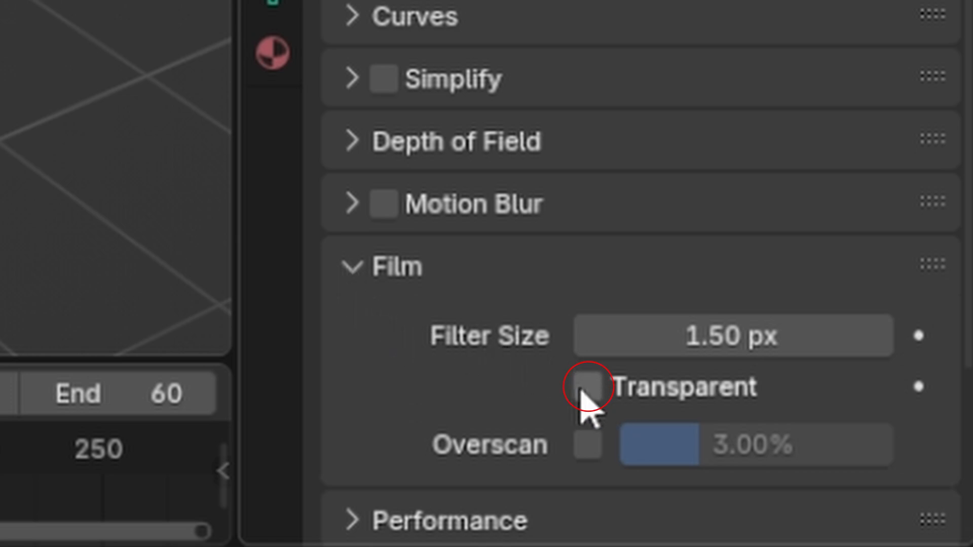
click(587, 386)
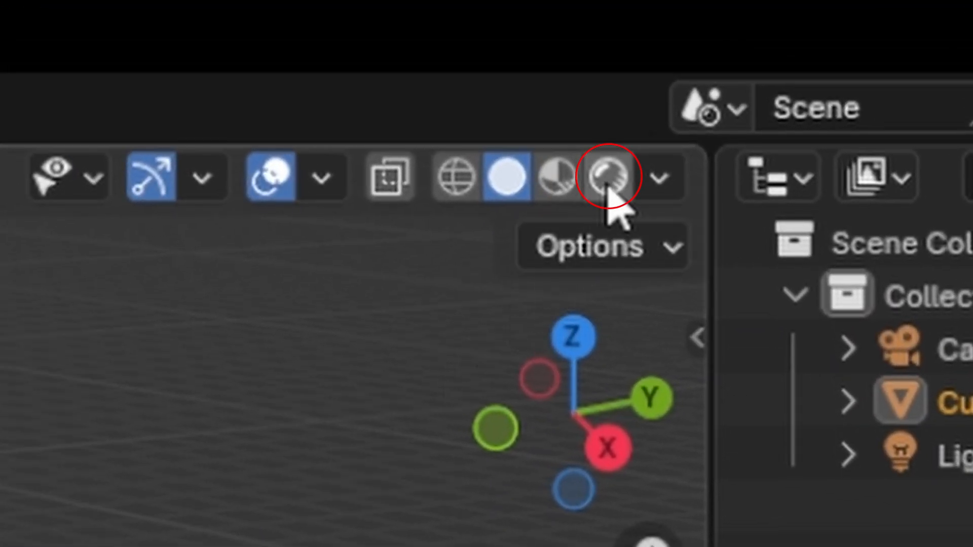
mouse_move(611, 177)
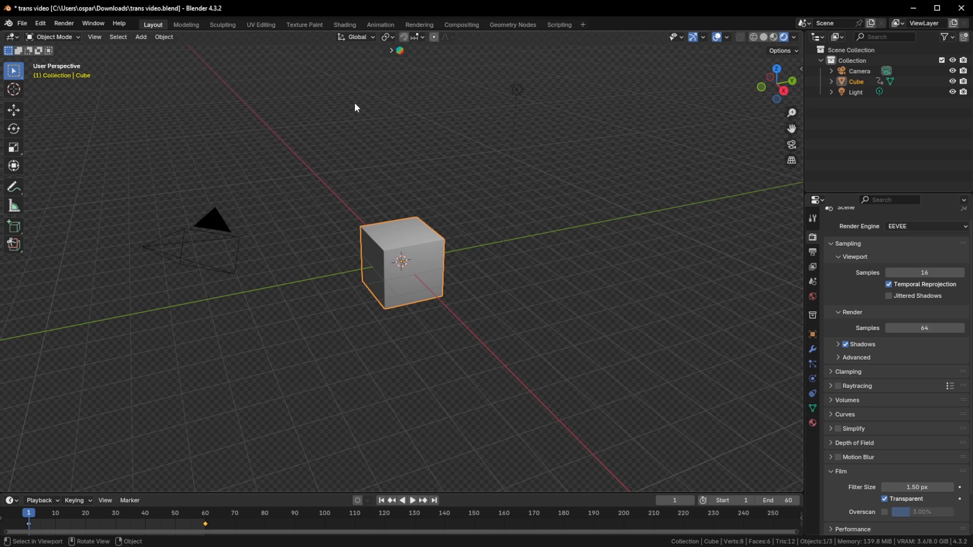
mouse_move(466, 180)
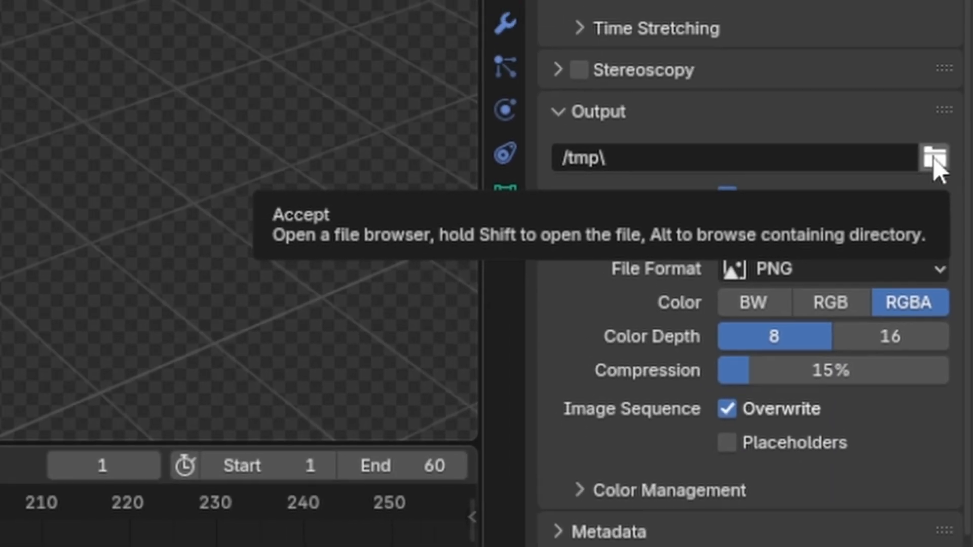
Choose the Desktop as the folder where renders are written.
click(939, 157)
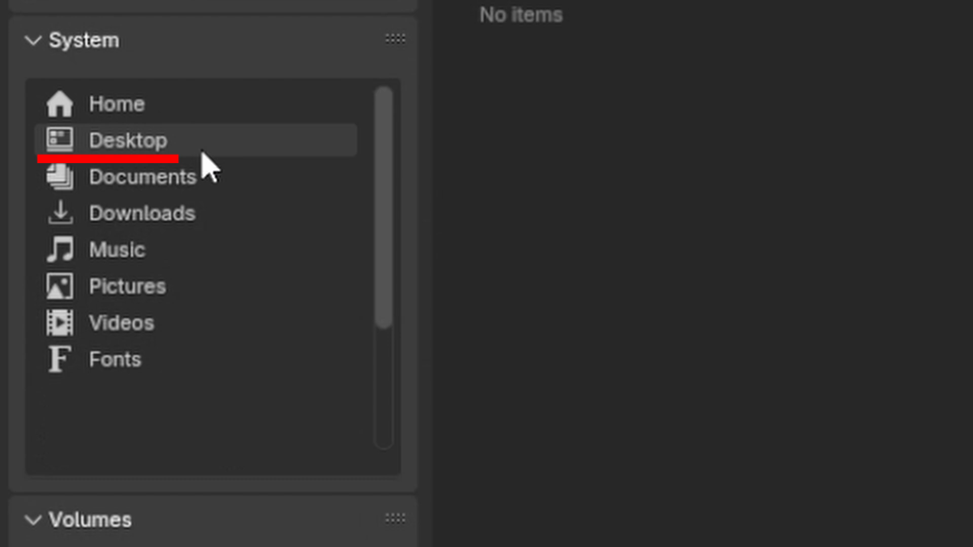
click(127, 140)
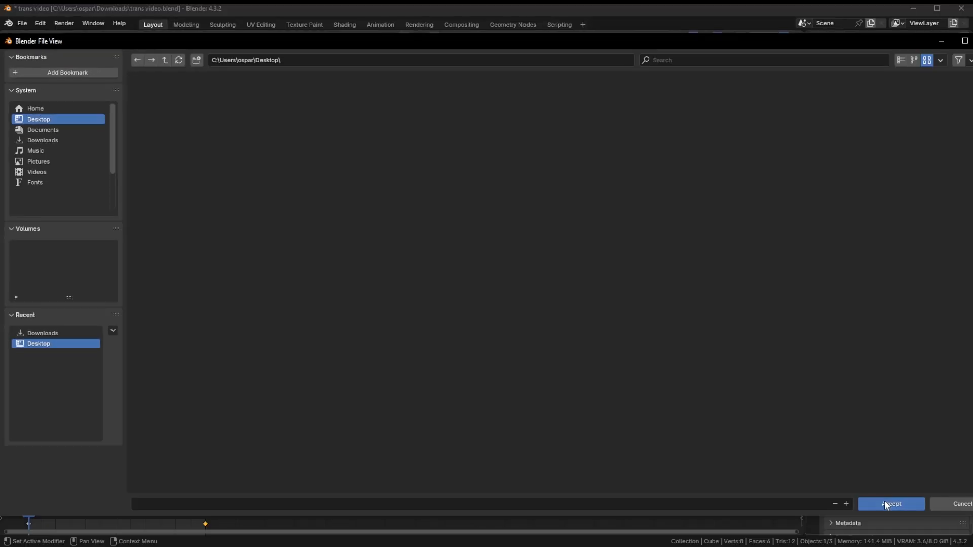
click(890, 503)
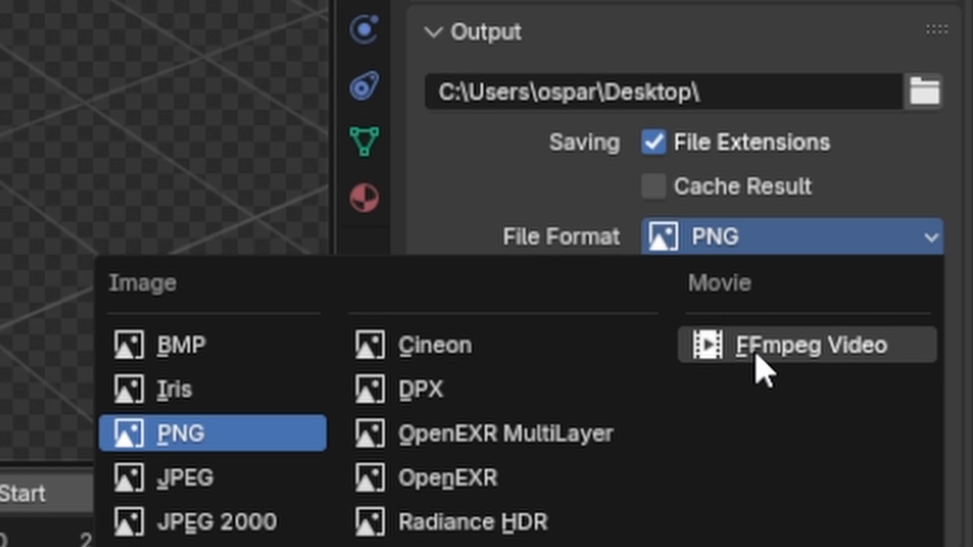
Set output to FFmpeg Video in a QuickTime container with QuickTime Animation codec and RGBA colour.
click(806, 344)
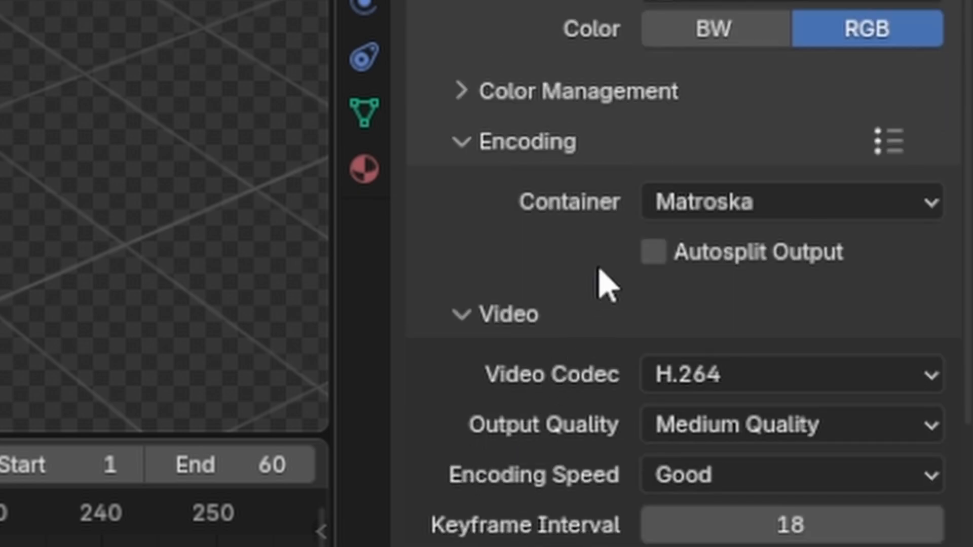
click(788, 201)
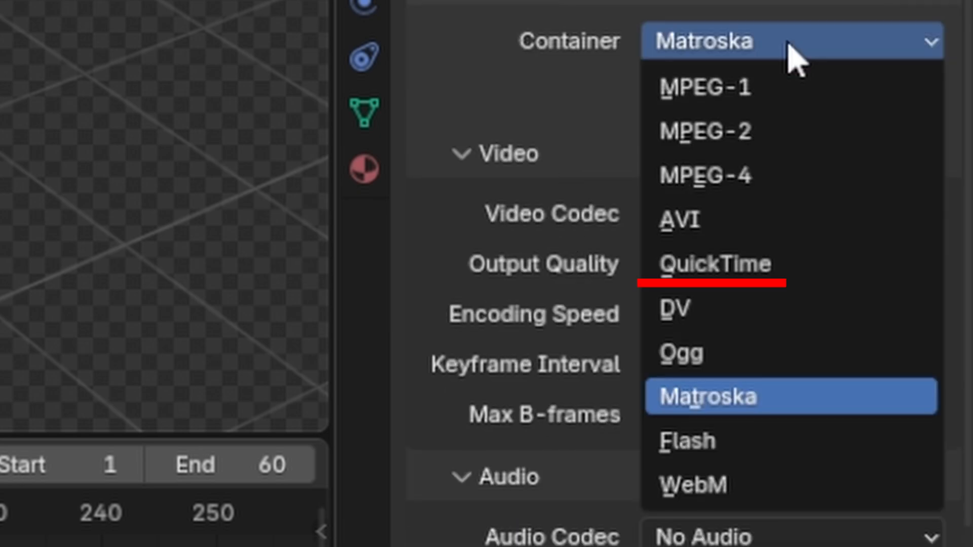
click(714, 264)
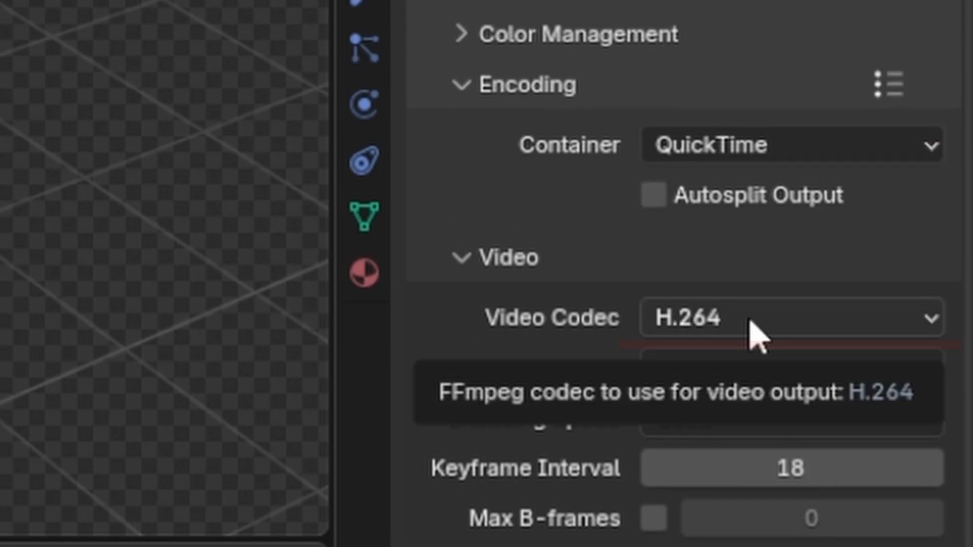
click(791, 317)
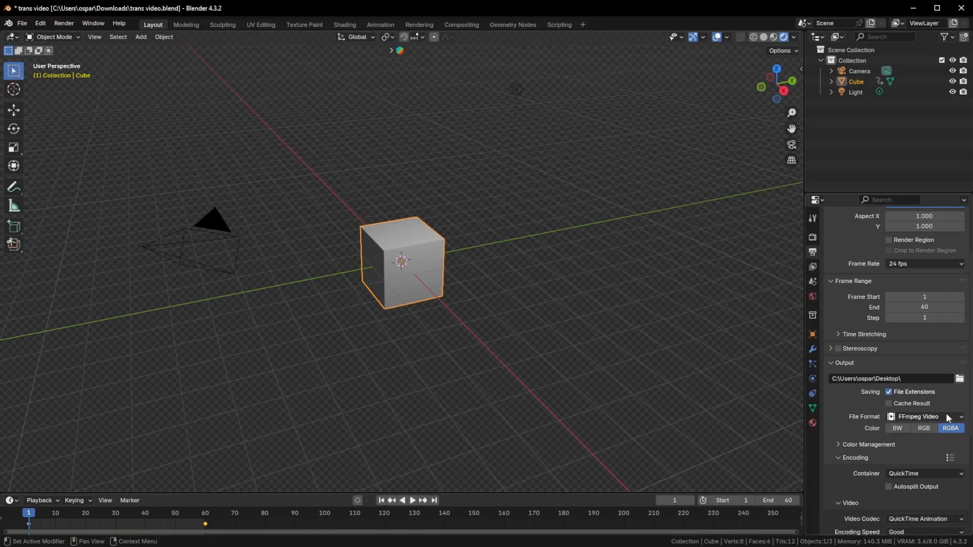
Render the whole 60-frame animation to the .mov file via Render Animation.
click(63, 23)
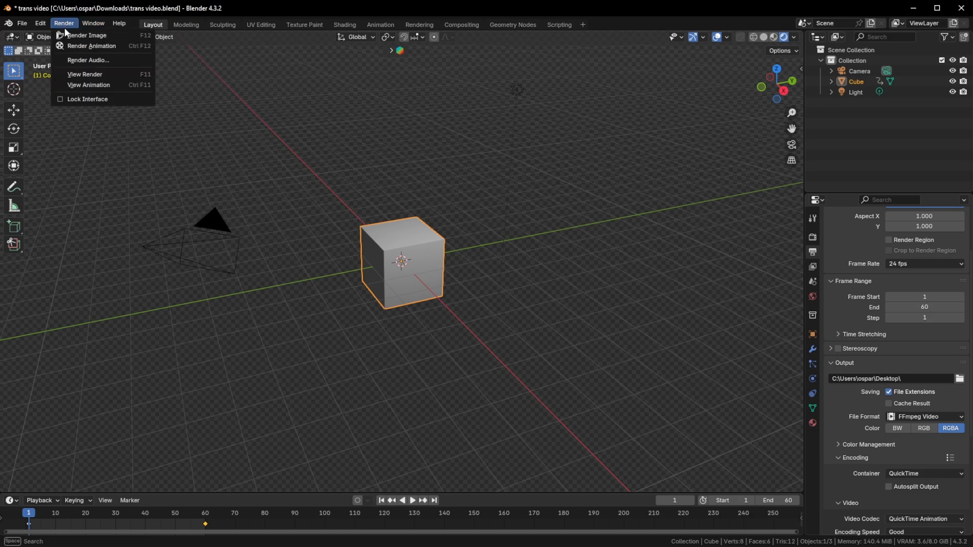
click(86, 36)
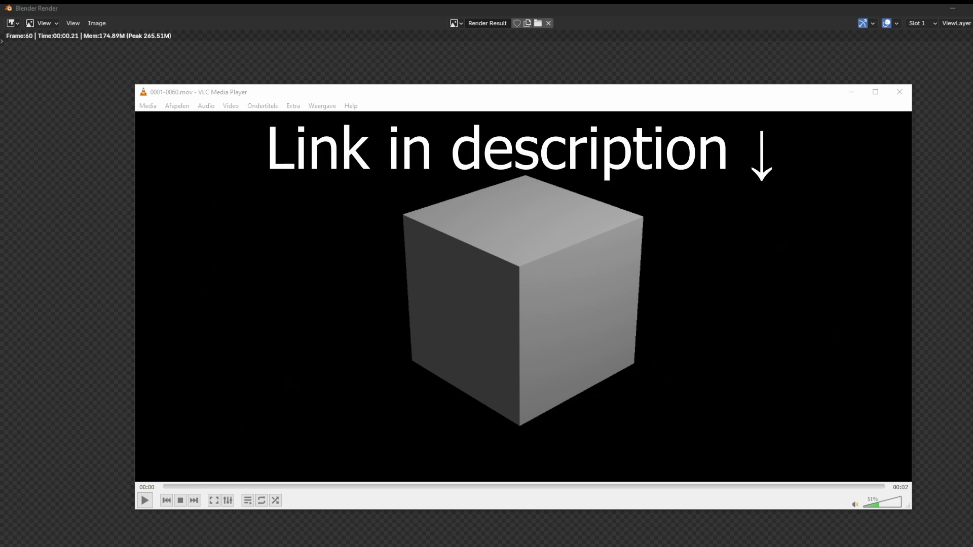
Start playback of the rendered cube video in VLC.
click(143, 499)
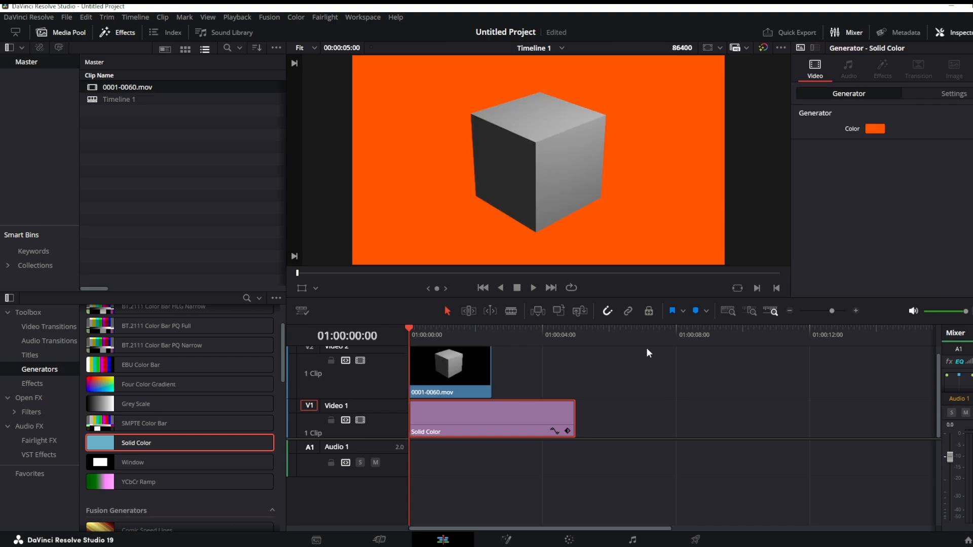
Play the timeline with the cube over the orange solid, then stop playback.
click(532, 287)
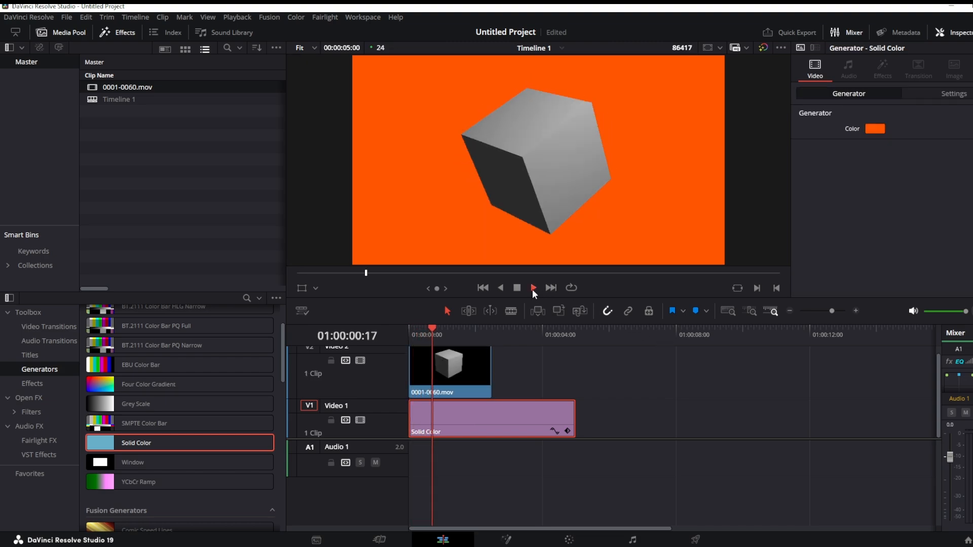
click(532, 286)
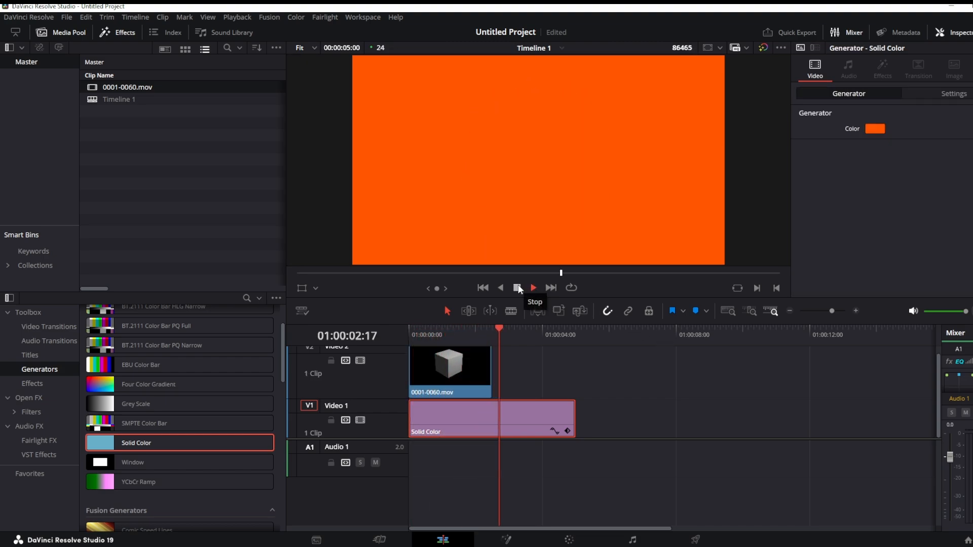
click(518, 287)
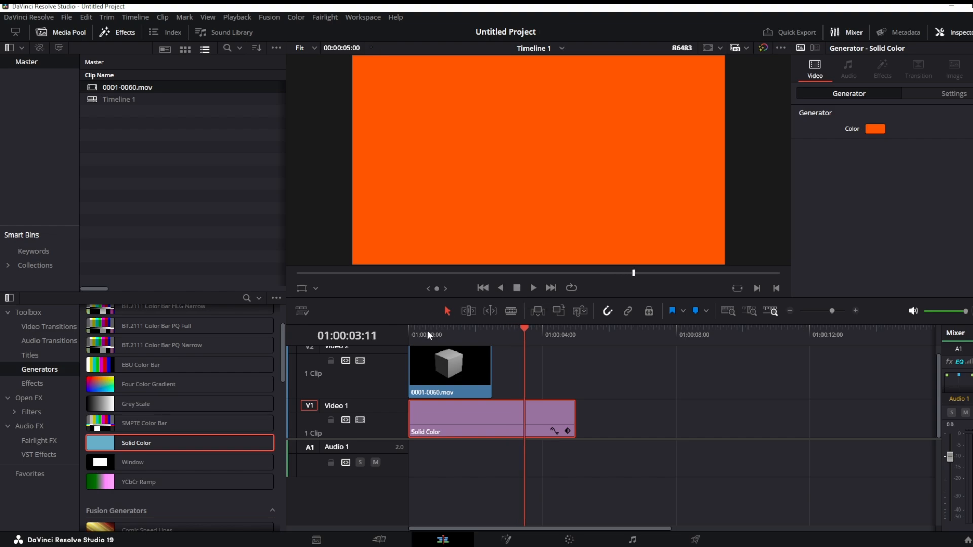